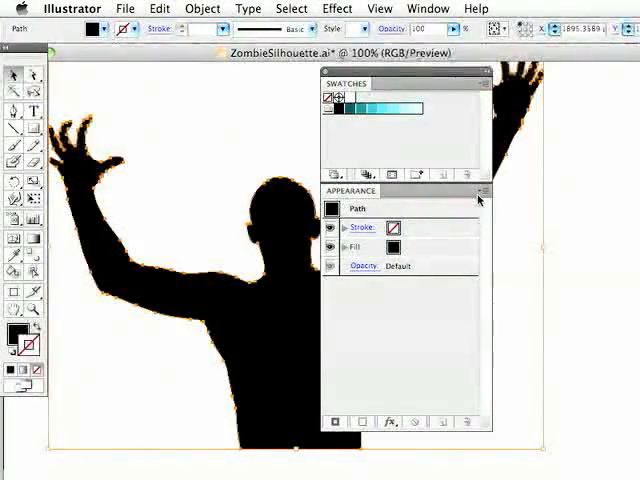
- Add a new stroke to the zombie silhouette from the Appearance menu and open its weight and alignment options
left_click(480, 191)
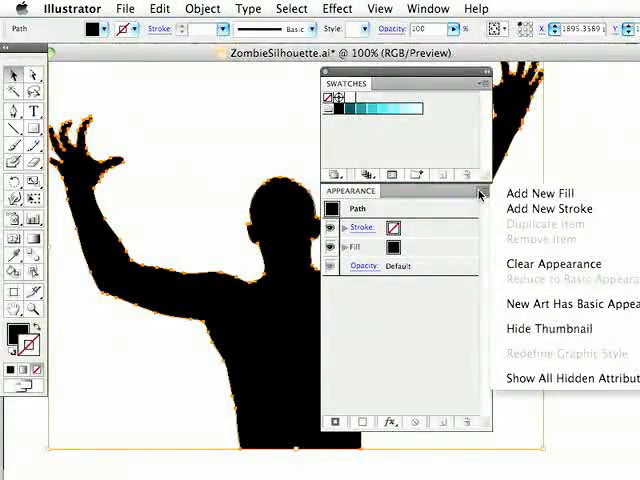
mouse_move(548, 209)
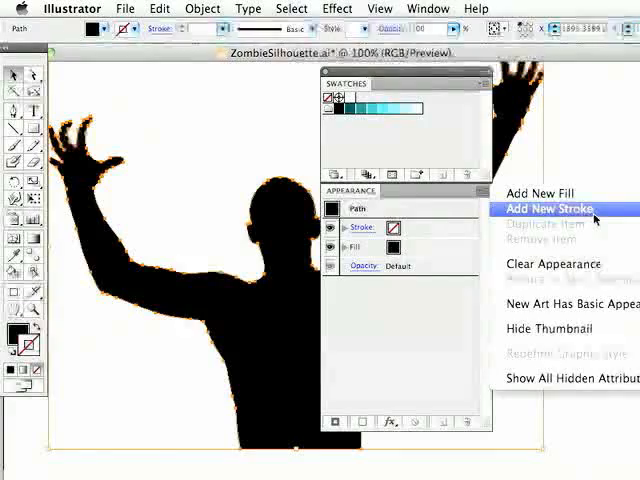
left_click(544, 209)
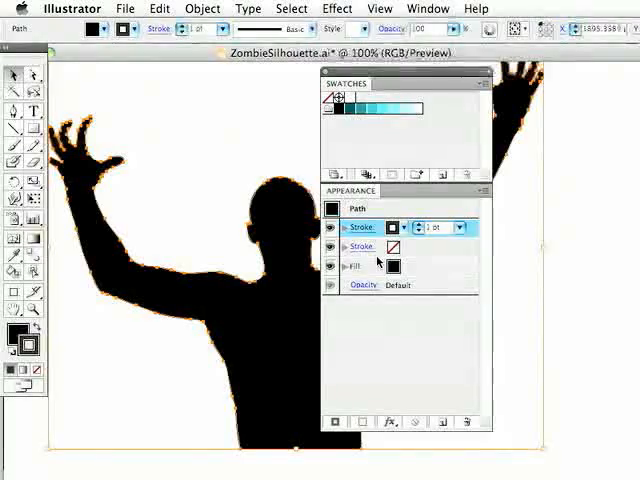
left_click(362, 228)
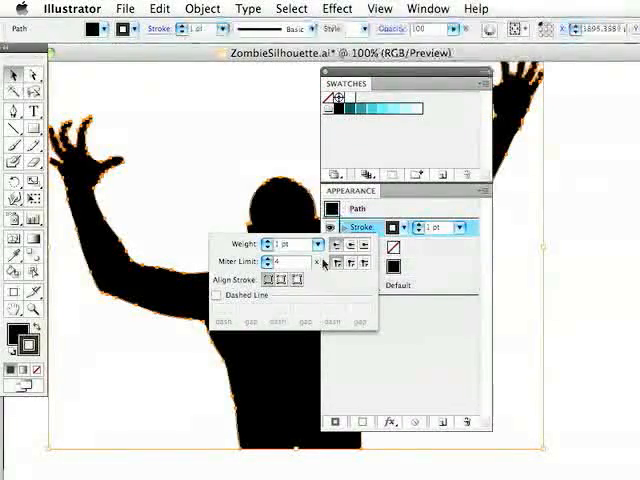
mouse_move(358, 263)
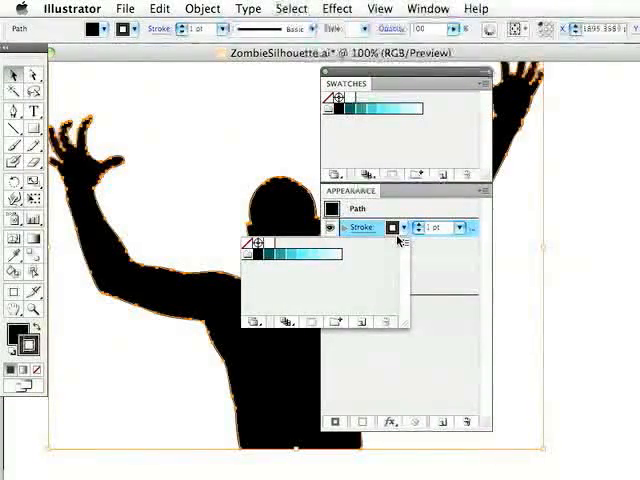
mouse_move(392, 227)
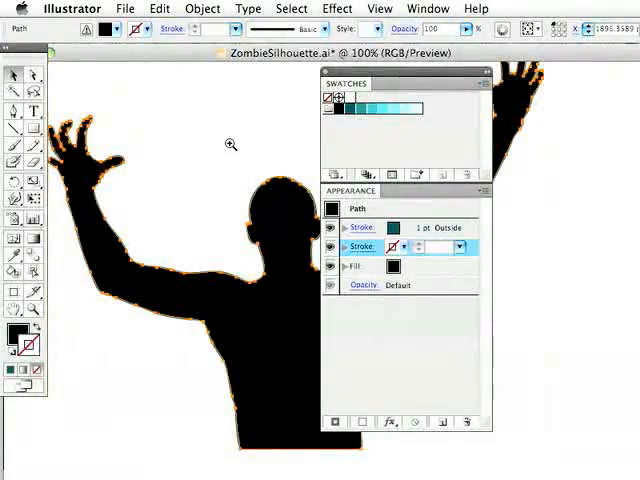
- Zoom in on the zombie's head, select the outline, and duplicate its stroke
left_click(230, 146)
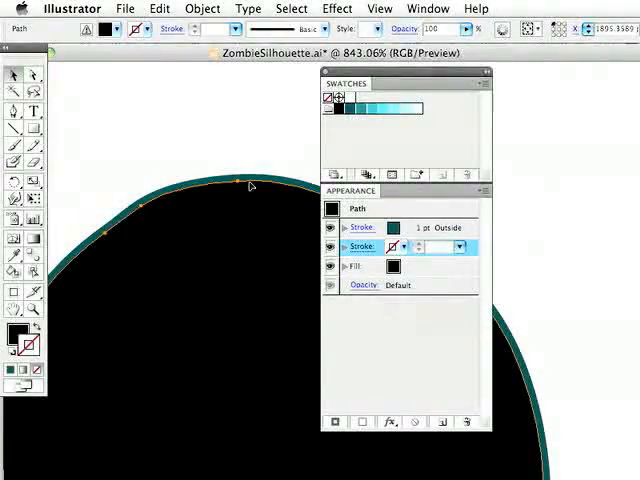
left_click(360, 246)
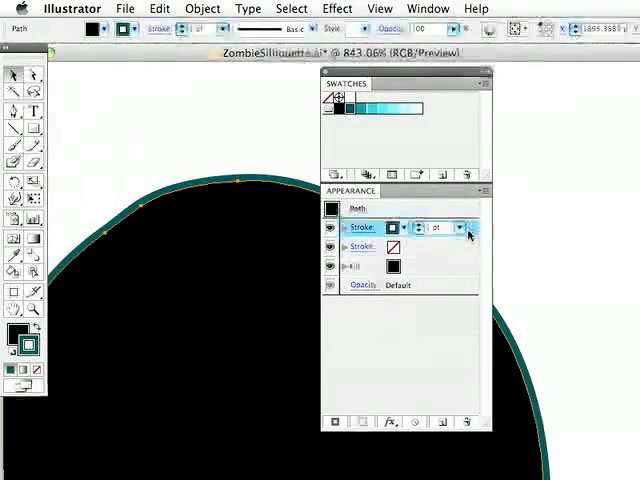
left_click(480, 191)
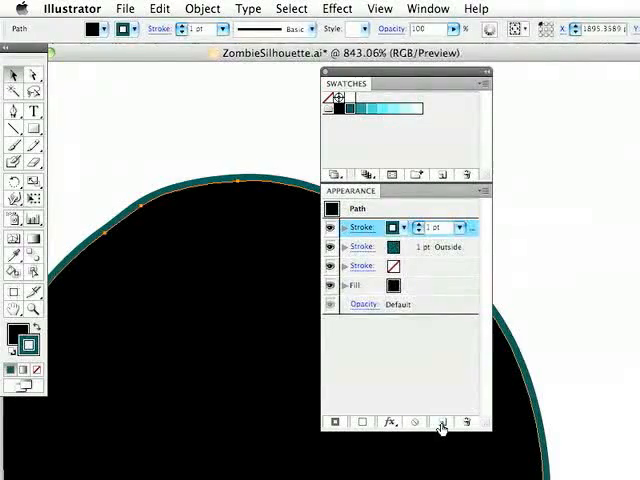
mouse_move(441, 423)
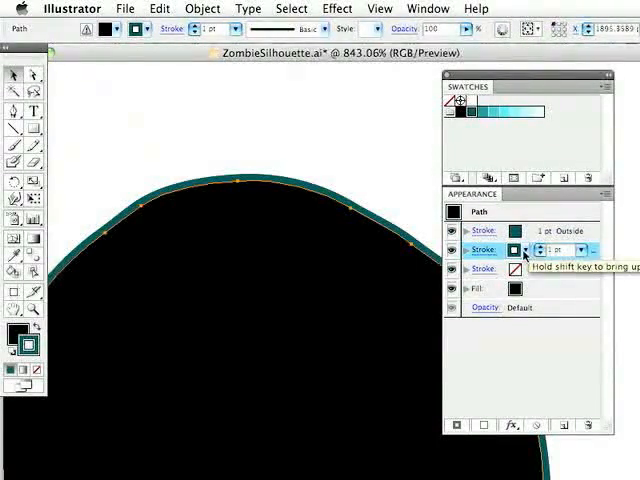
- Give the duplicated strokes lighter teal colours and weights of 2, 4 and 6 pt
left_click(513, 250)
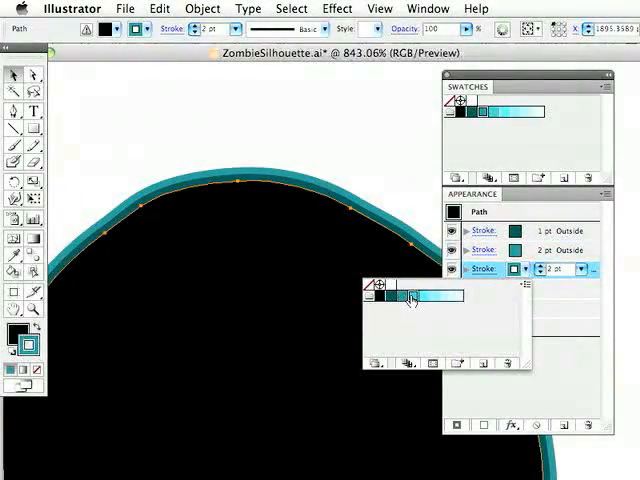
left_click(582, 268)
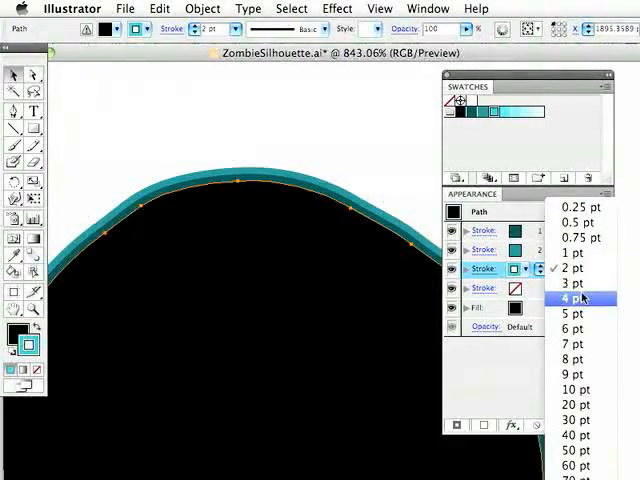
left_click(573, 298)
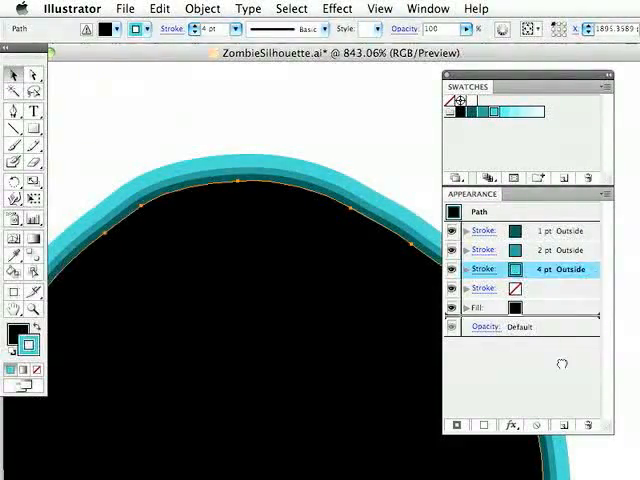
left_click(483, 269)
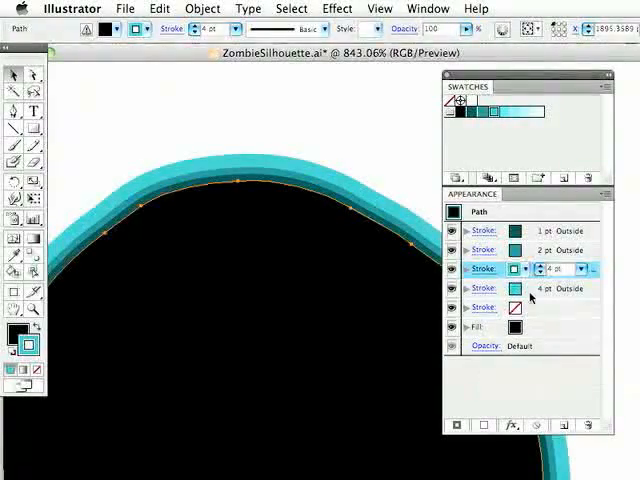
left_click(516, 289)
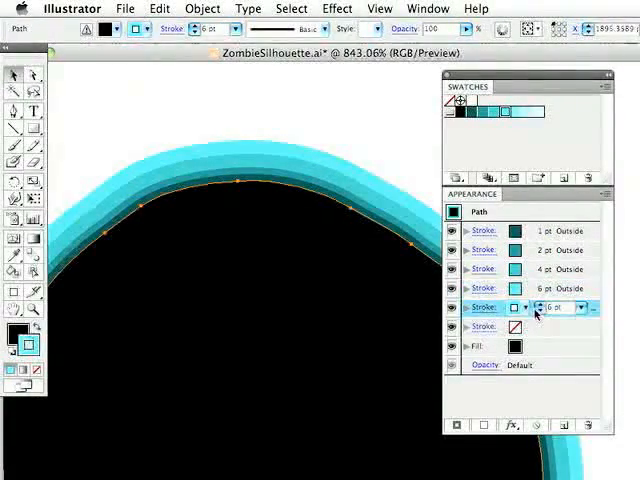
- Make the newest stroke 8 pt with a paler teal, then deselect to preview the glow
left_click(521, 307)
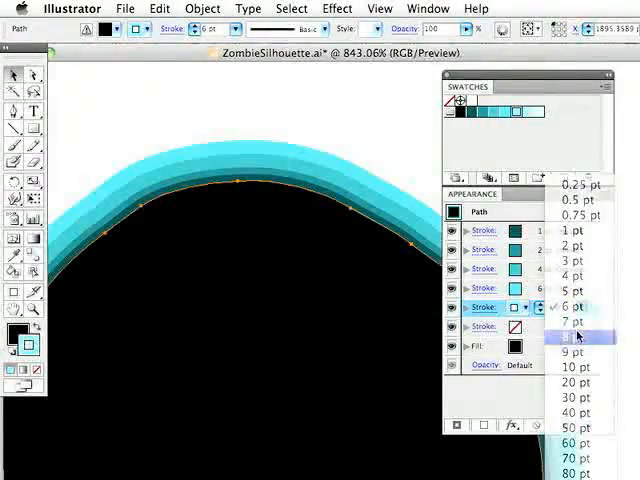
left_click(575, 336)
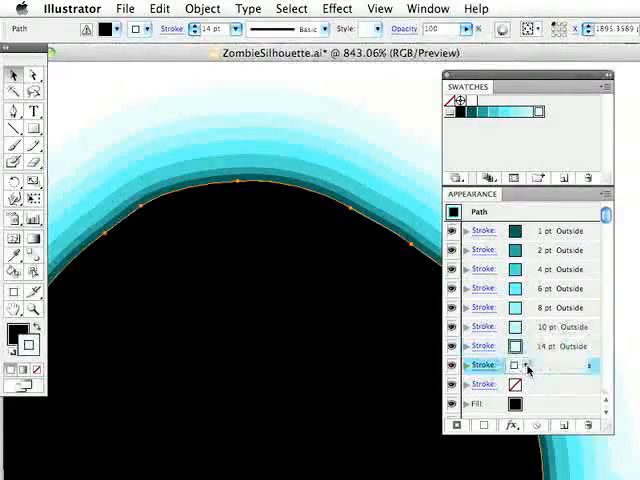
left_click(519, 364)
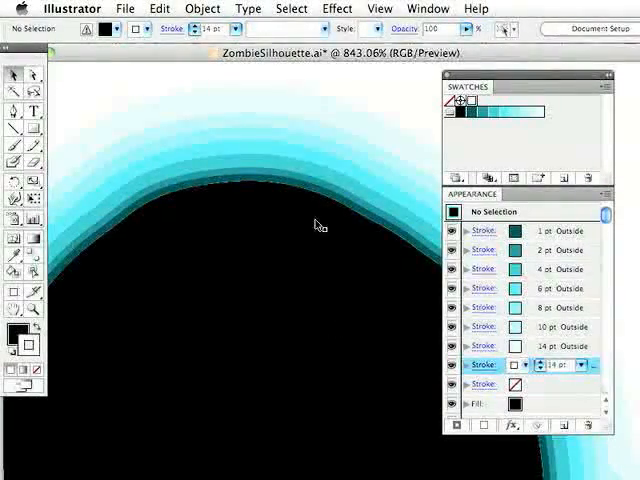
left_click(226, 185)
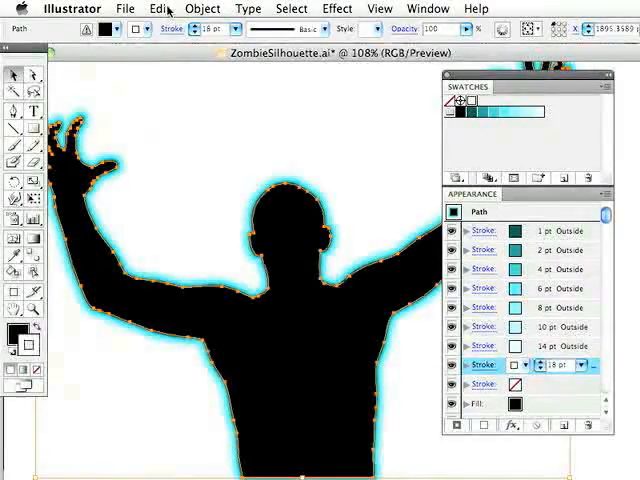
- Expand the stacked glow strokes into shapes with Object > Expand Appearance
left_click(202, 8)
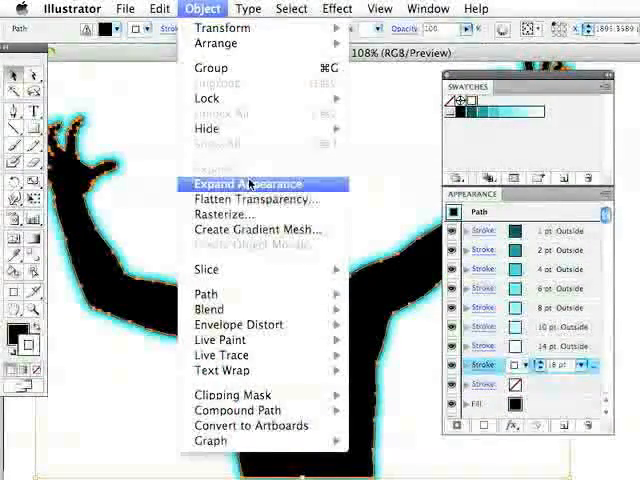
left_click(246, 184)
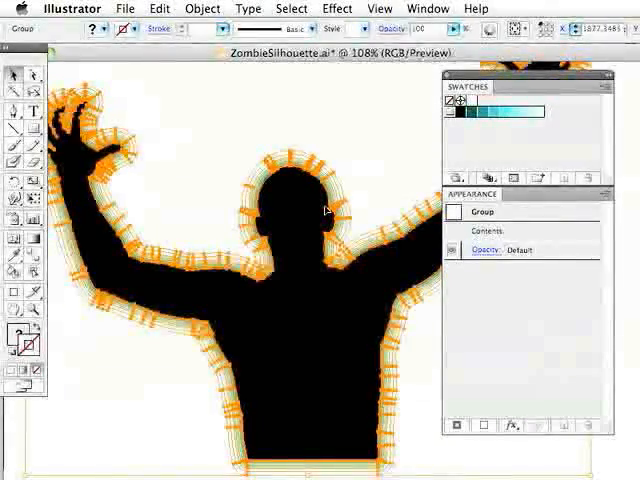
mouse_move(305, 201)
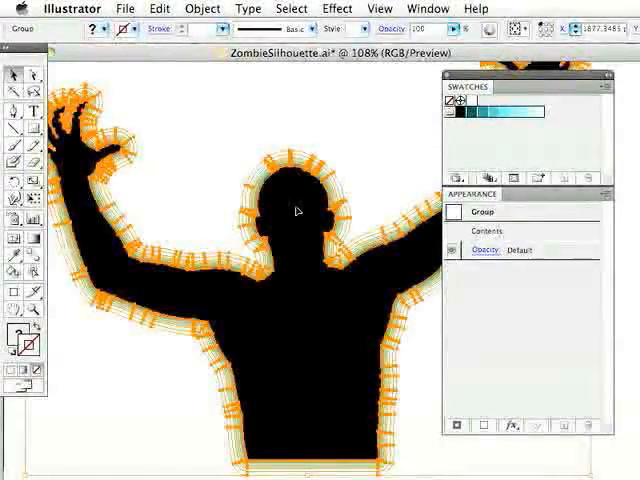
- Release the Plain Zombie glow shapes to layers as a sequence
left_click(202, 8)
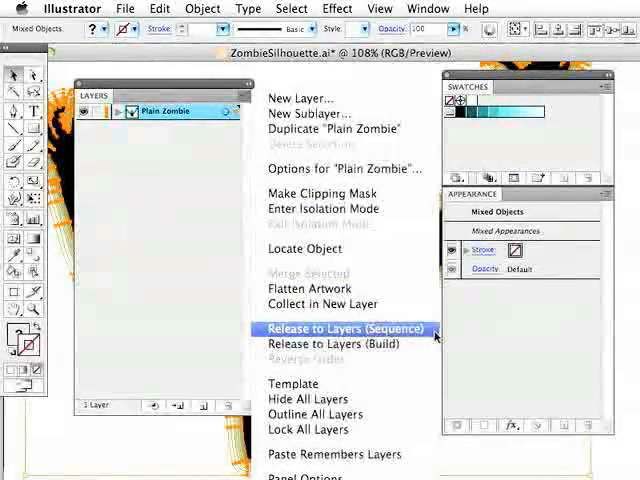
left_click(344, 328)
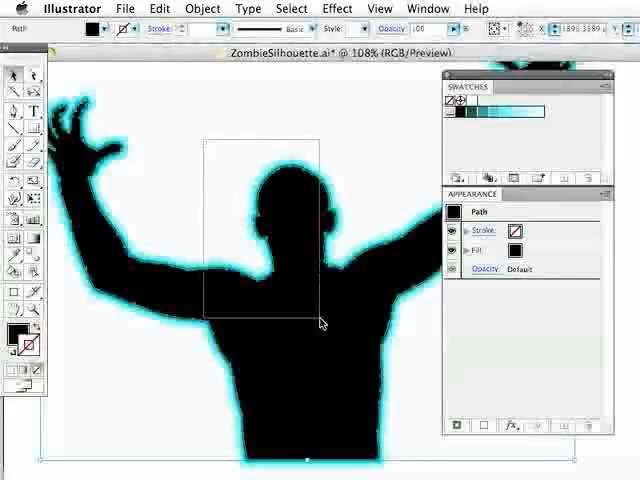
- Export the artwork as Flash to ZombieSilhouette.swf on the Desktop, replacing the existing file
left_click(125, 8)
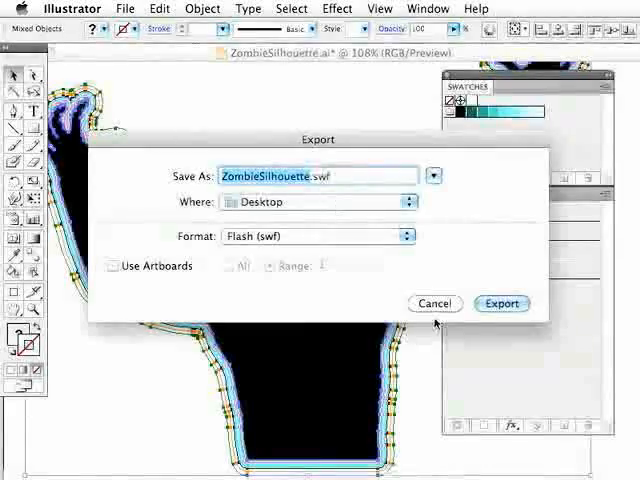
left_click(501, 303)
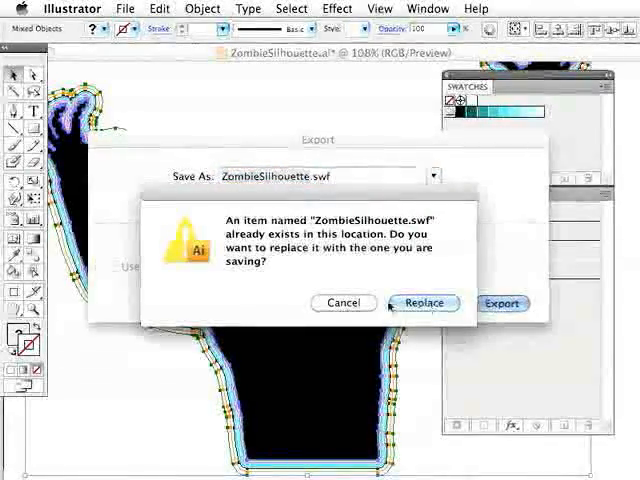
left_click(424, 302)
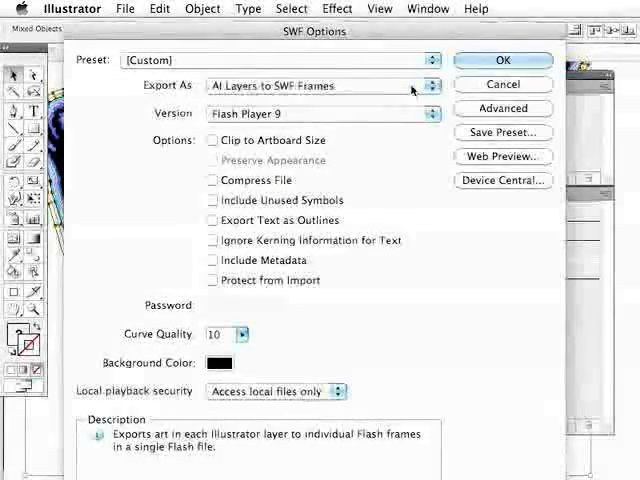
- Export layers as SWF frames on a black background, looping at 12 fps, and confirm
left_click(320, 85)
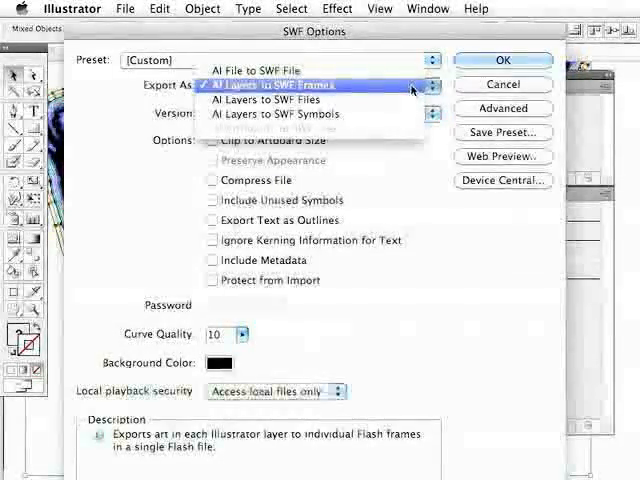
left_click(290, 85)
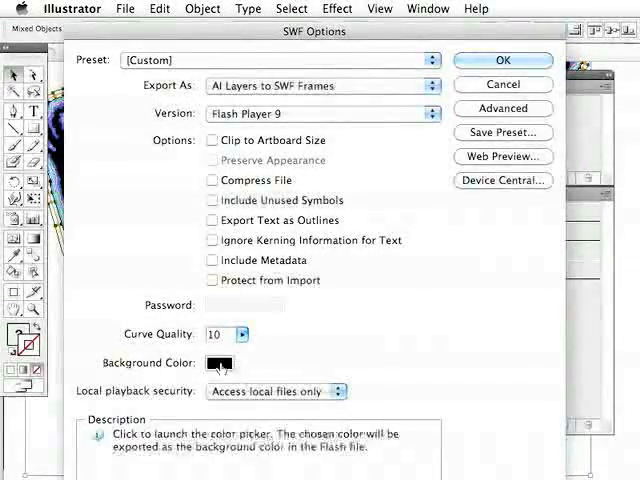
left_click(220, 362)
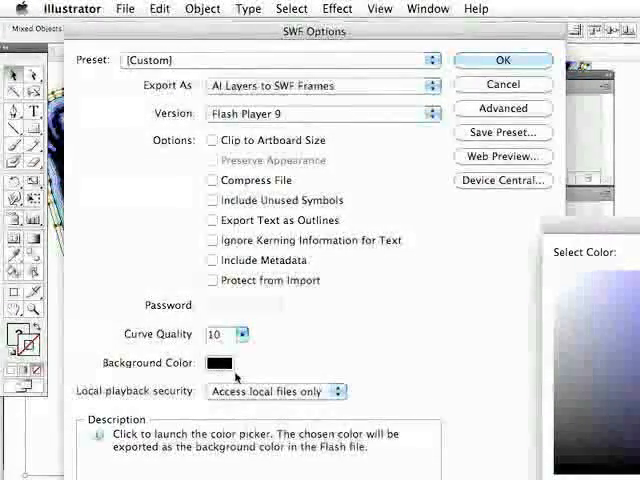
left_click(216, 362)
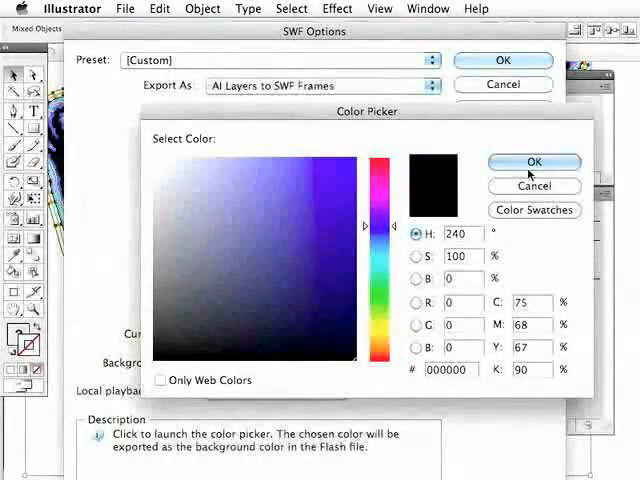
left_click(534, 161)
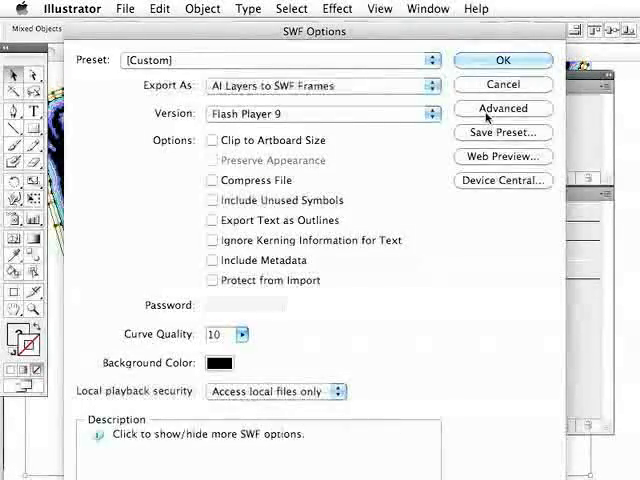
left_click(502, 108)
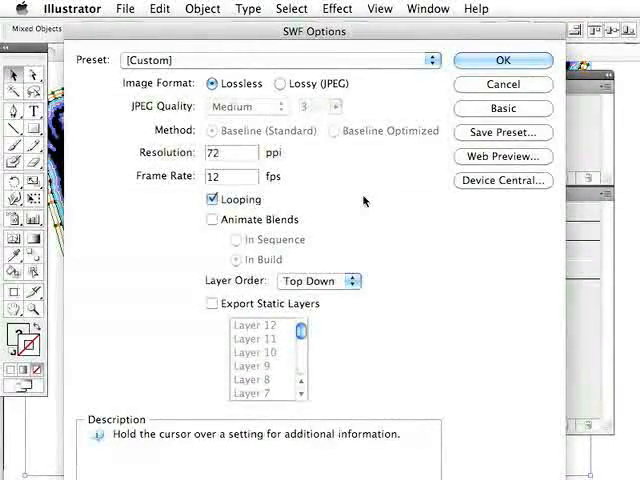
left_click(318, 280)
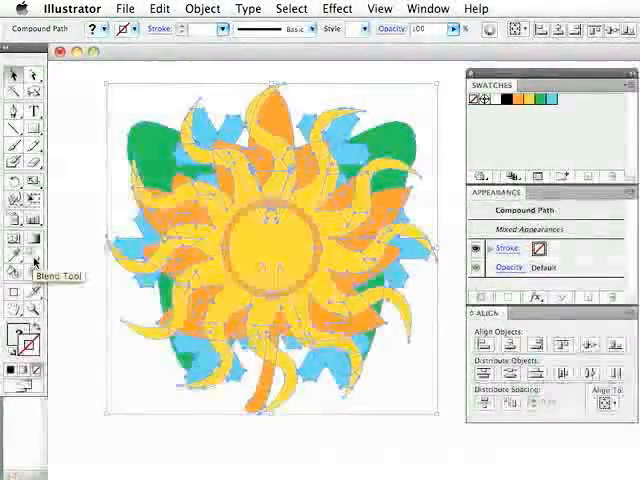
- Set blend spacing to 8 specified steps and blend the stacked season shapes
double_click(13, 244)
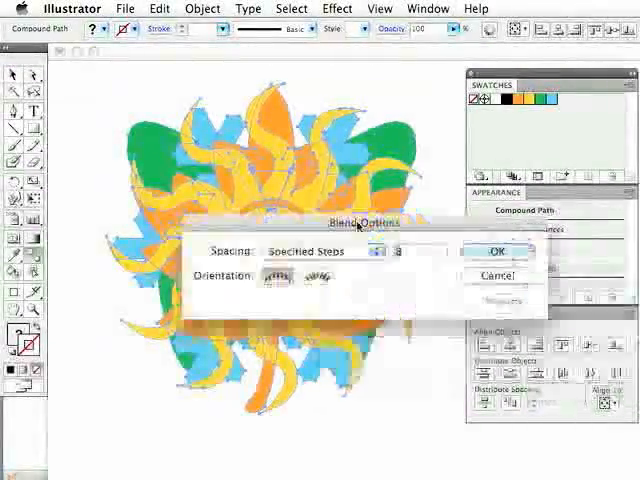
left_click(310, 251)
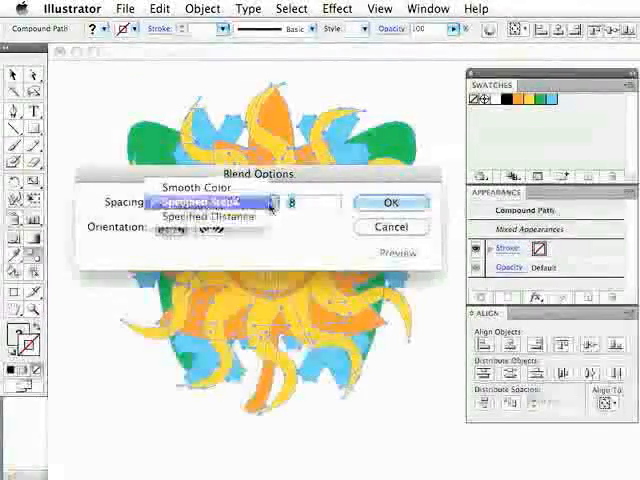
left_click(204, 202)
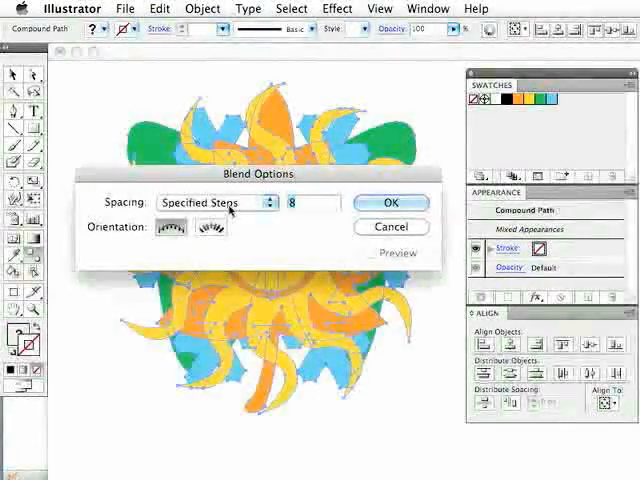
left_click(300, 203)
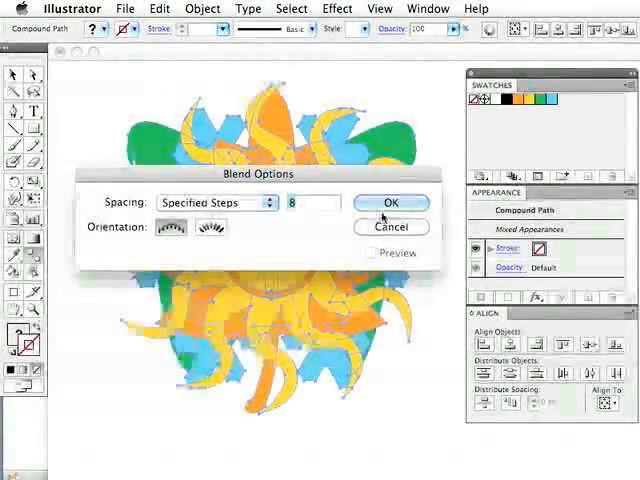
left_click(391, 202)
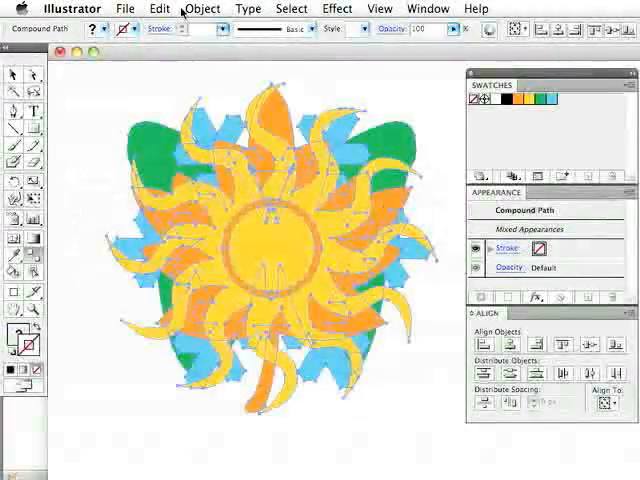
left_click(202, 8)
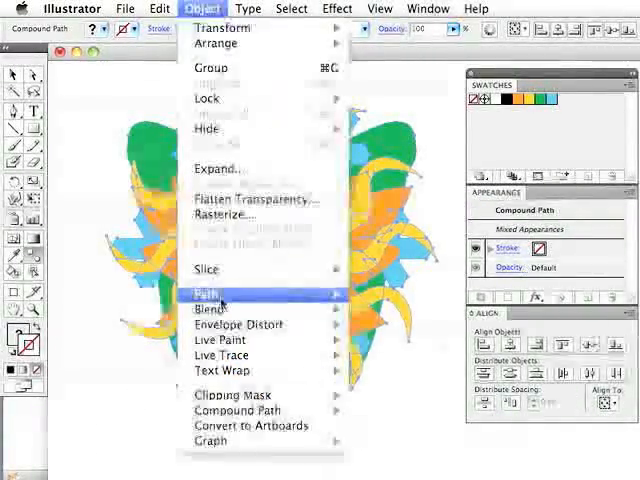
left_click(205, 309)
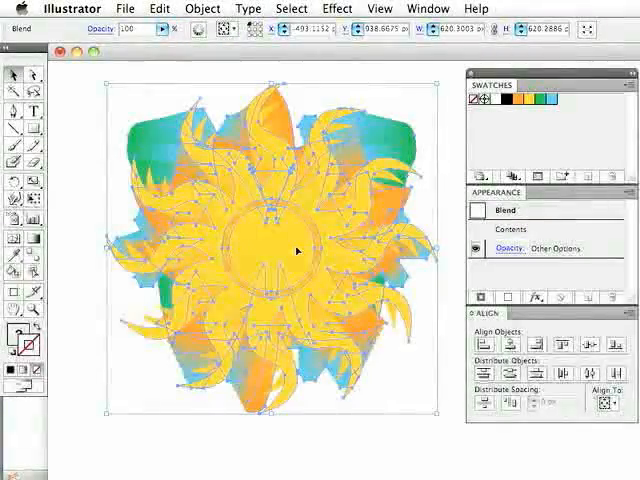
- Export the blend in Flash (swf) format as SeasonsMorph.swf on the Desktop
left_click(124, 9)
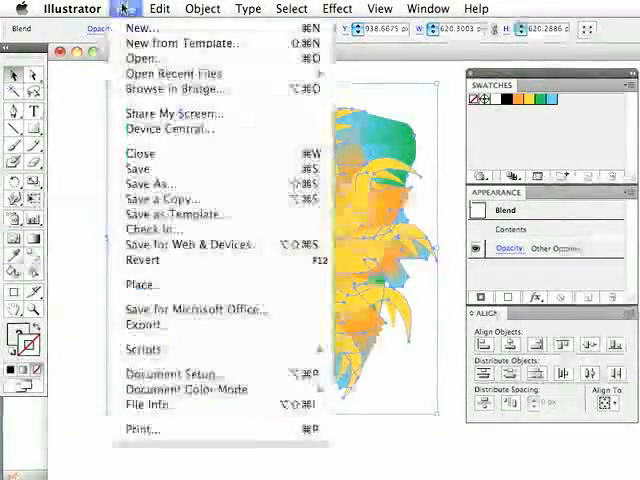
mouse_move(145, 325)
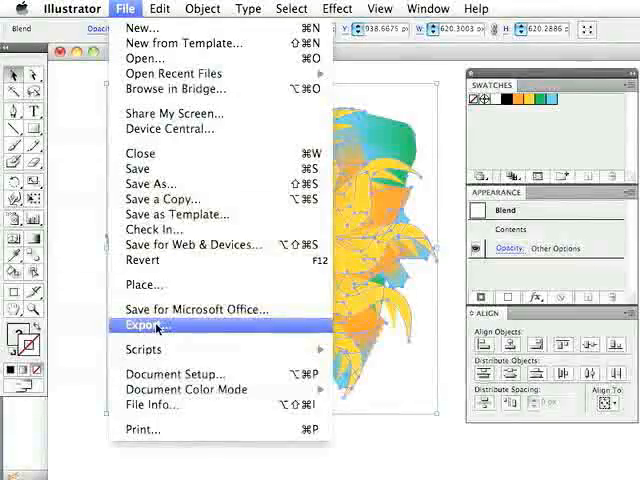
left_click(146, 325)
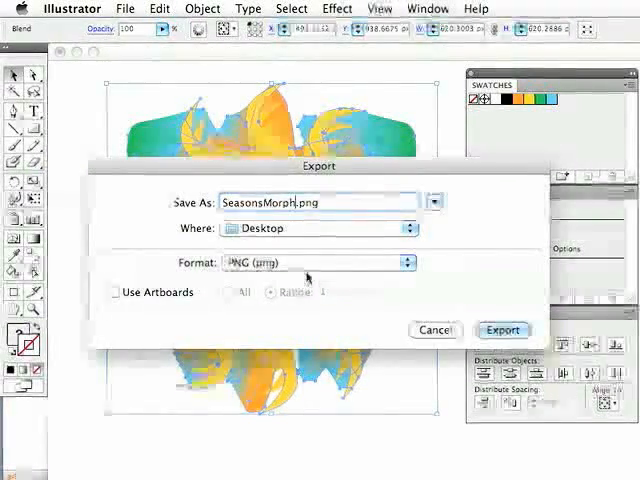
left_click(315, 263)
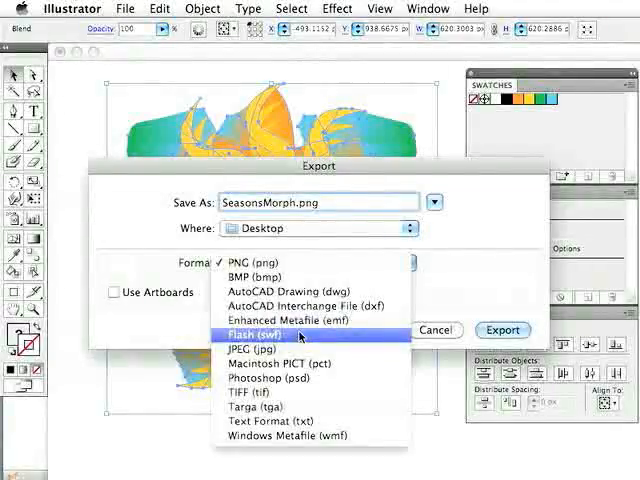
left_click(259, 329)
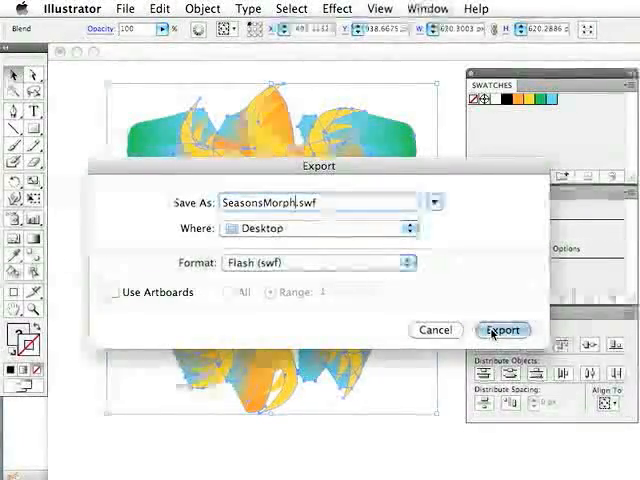
left_click(503, 330)
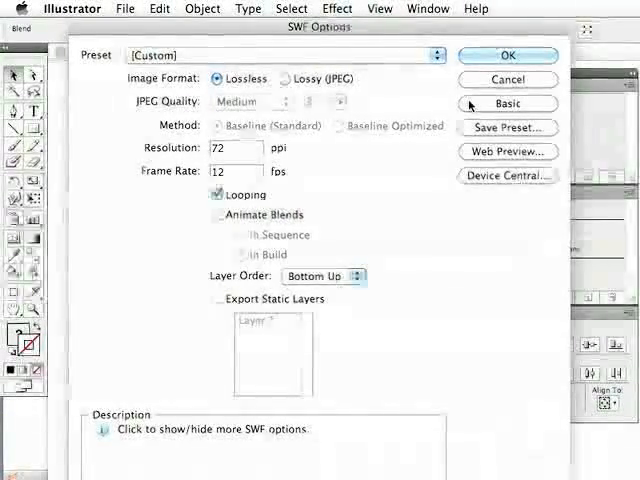
- Set the SWF export background colour to white (FFFFFF)
left_click(507, 104)
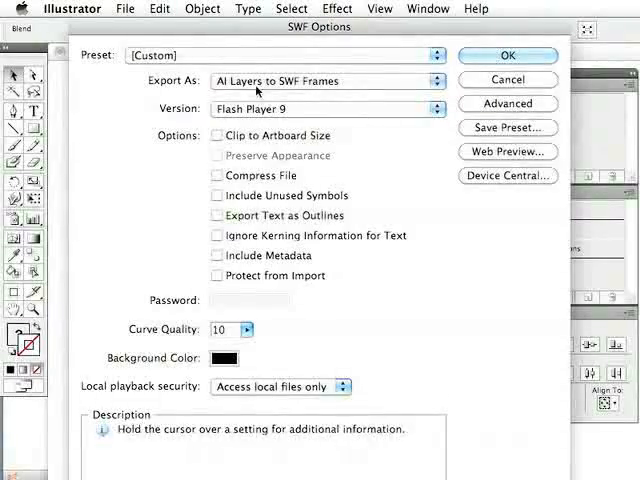
mouse_move(197, 93)
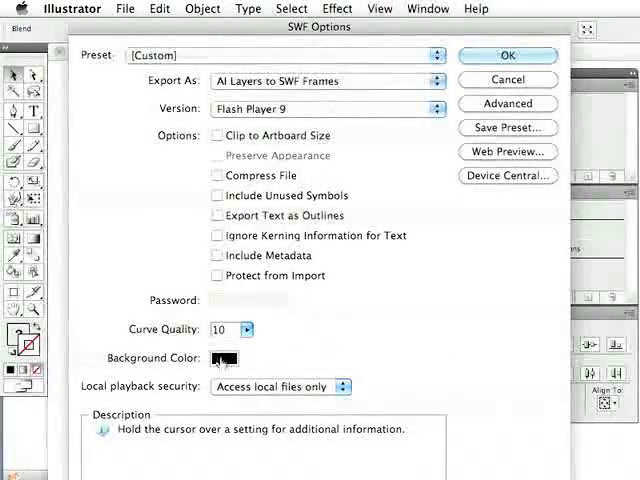
left_click(224, 358)
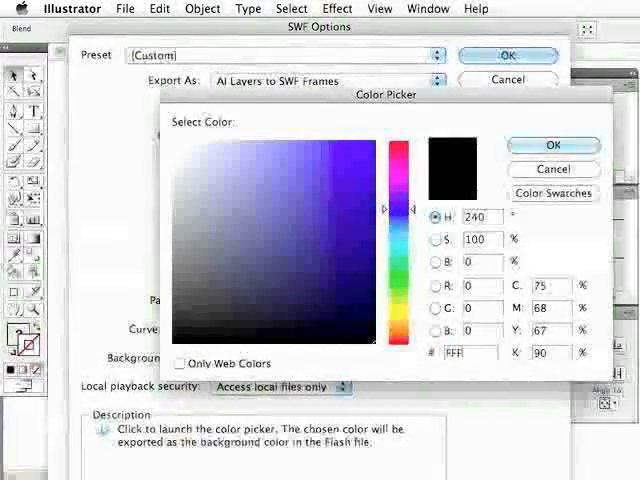
type("FFFFFF")
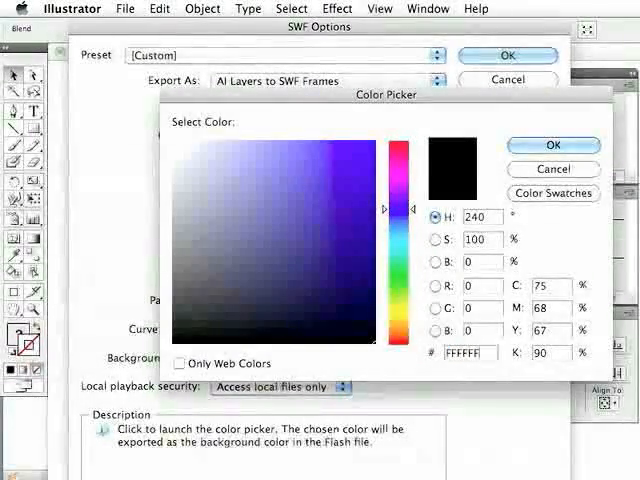
left_click(553, 145)
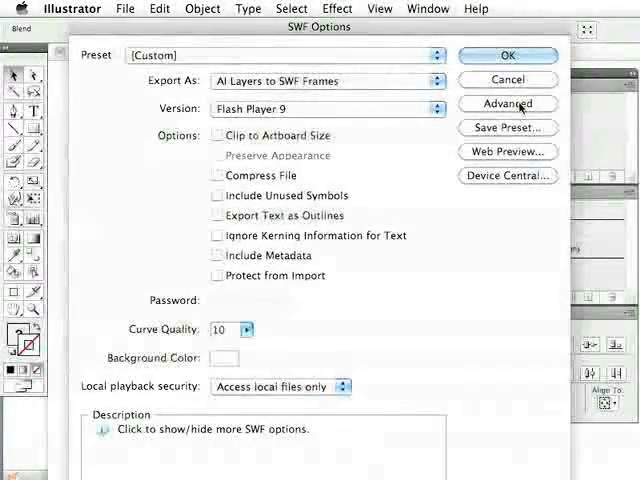
- Enable Animate Blends in sequence and confirm the SWF export settings
left_click(508, 103)
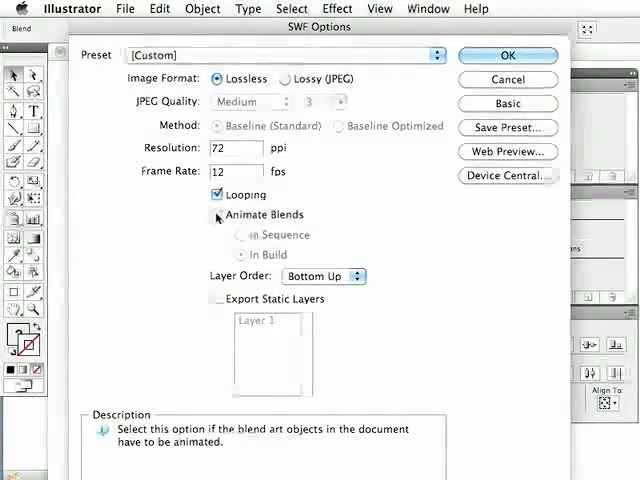
left_click(216, 214)
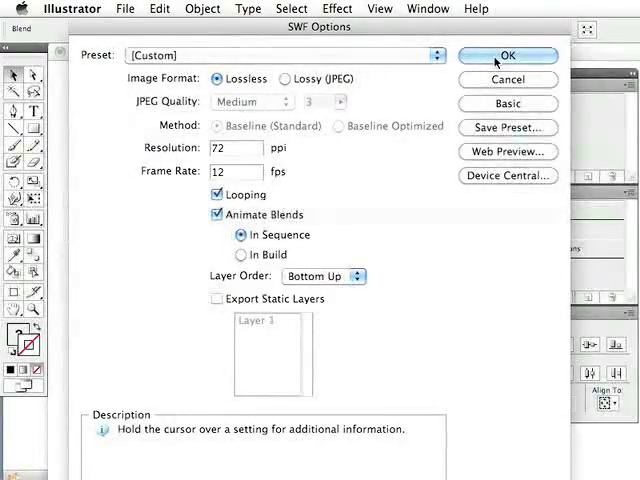
left_click(507, 55)
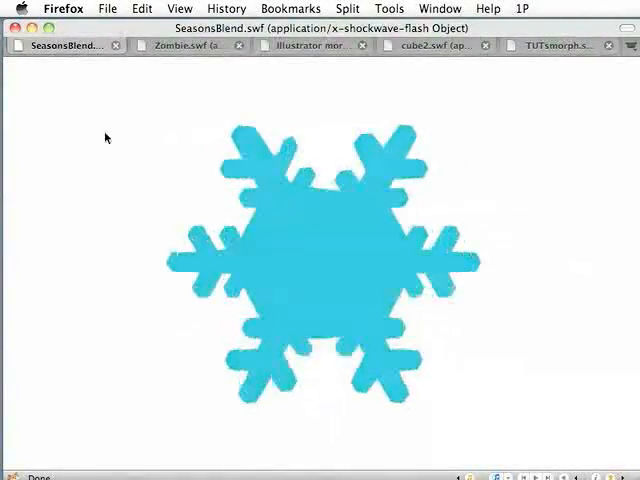
- View the Zombie.swf, Illustrator morph.swf, cube2.swf and TUTsmorph.swf tabs in turn
left_click(185, 46)
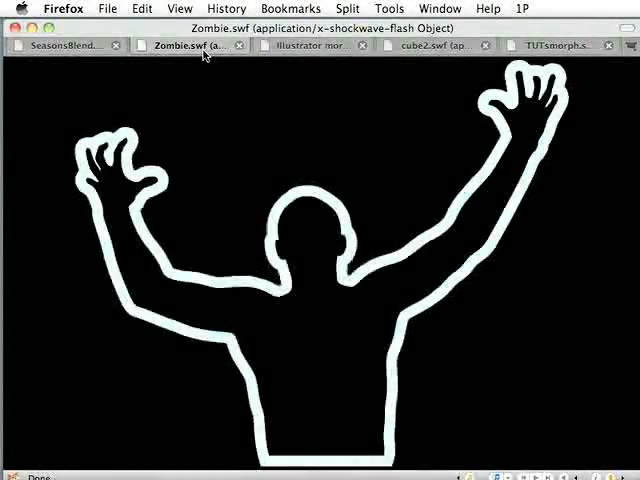
left_click(310, 45)
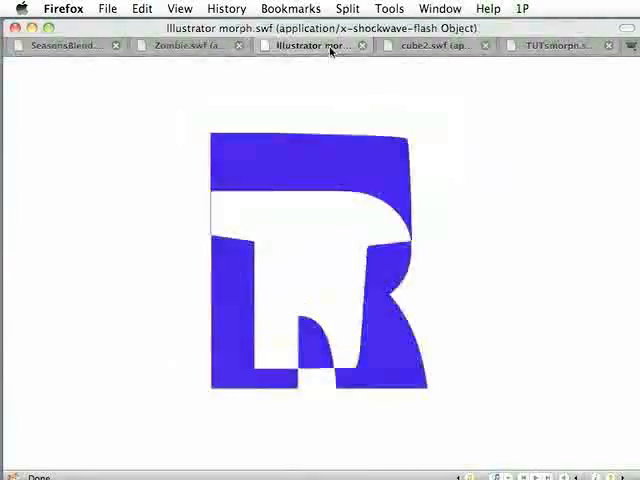
left_click(420, 45)
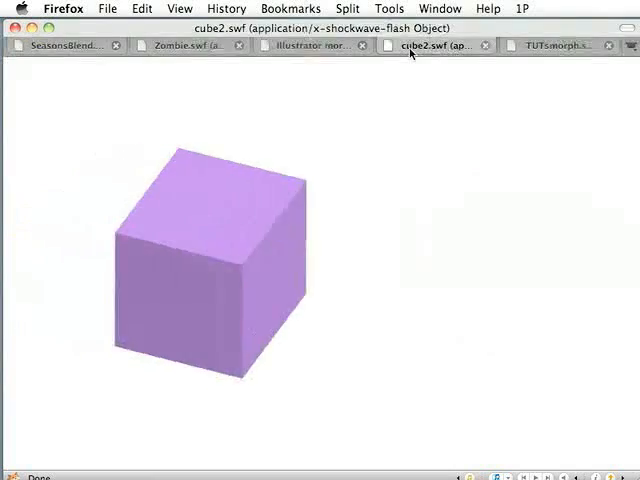
left_click(555, 45)
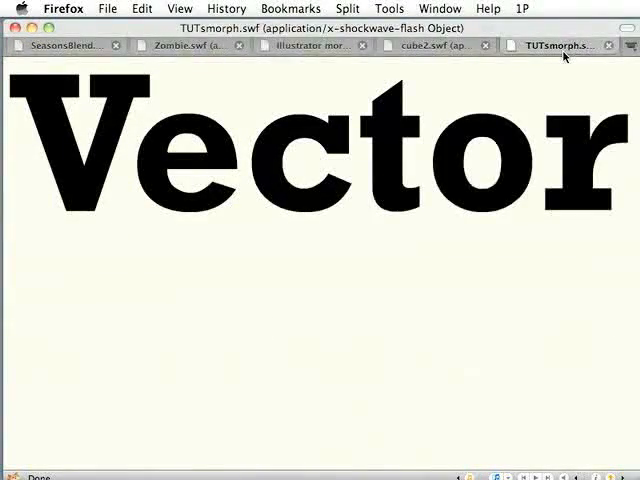